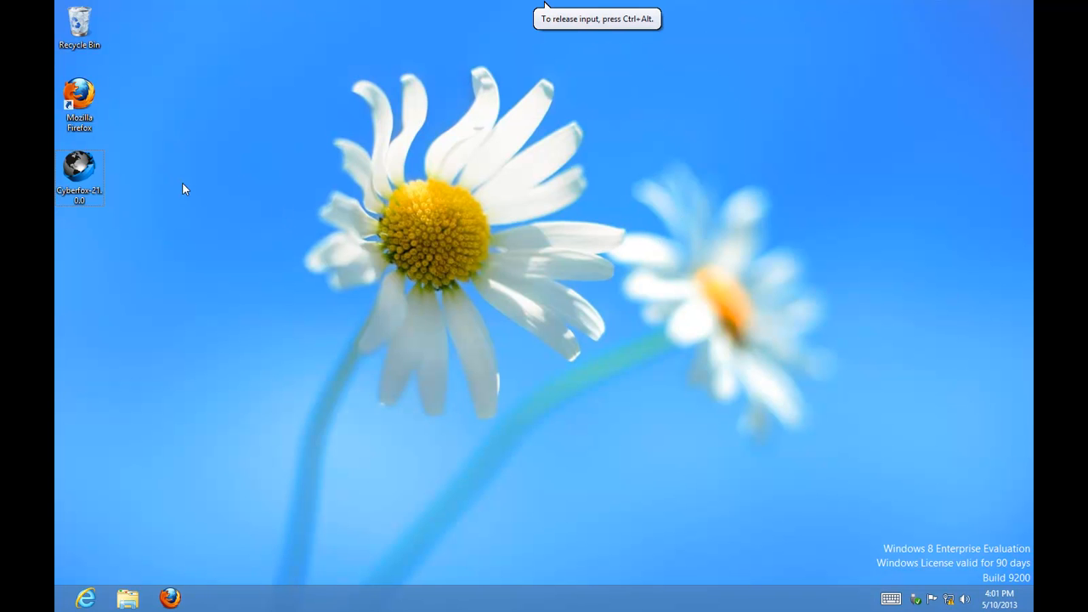
Move the Cyberfox installer icon from the left column onto the open desktop and select it.
left_click_drag(80, 178, 284, 248)
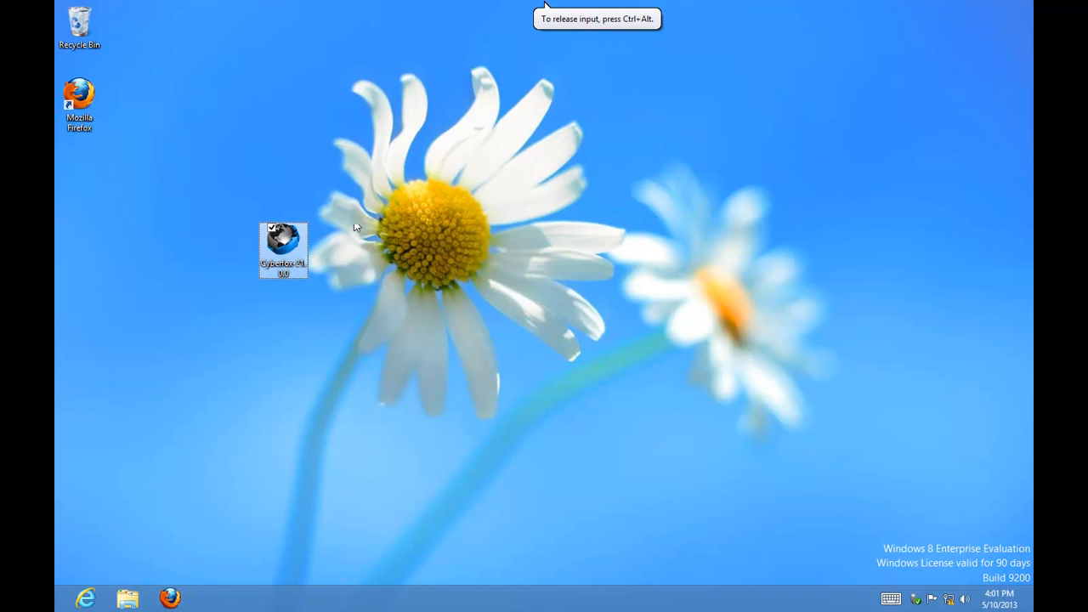
left_click_drag(282, 248, 181, 249)
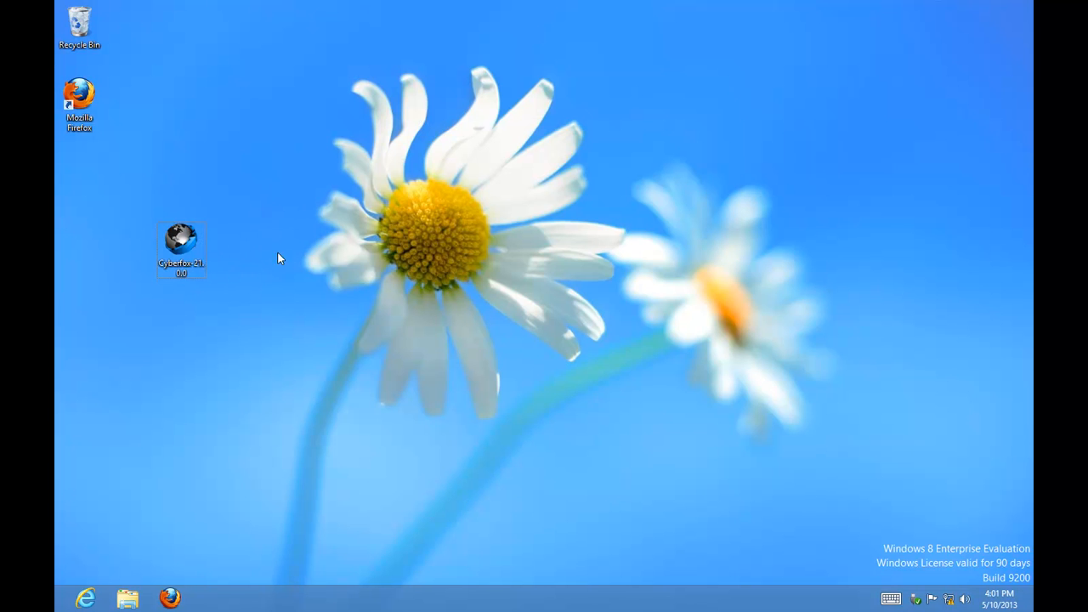
left_click(180, 235)
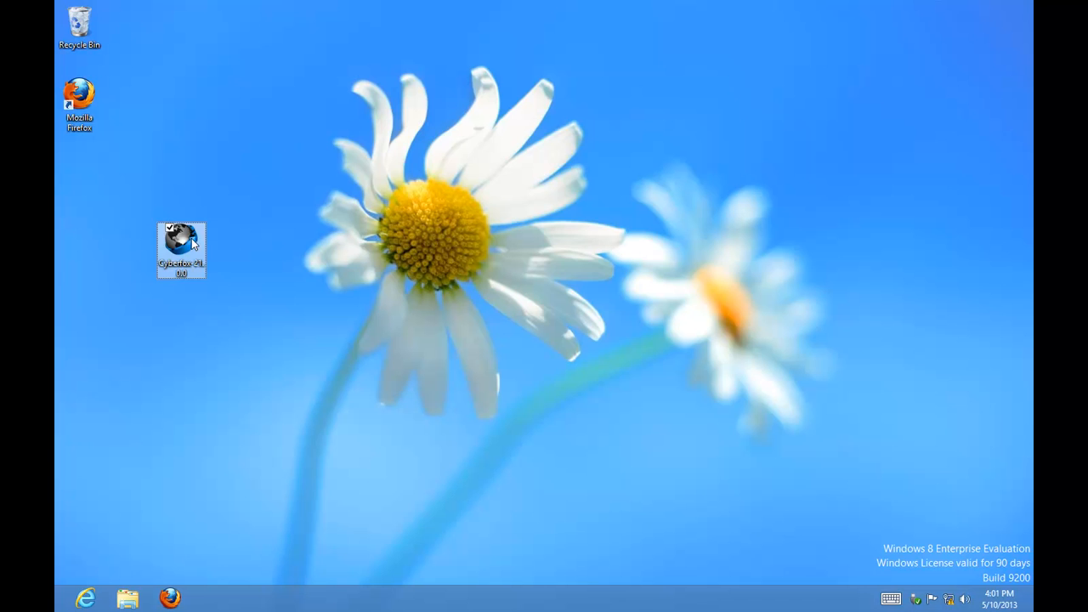
left_click_drag(181, 248, 232, 248)
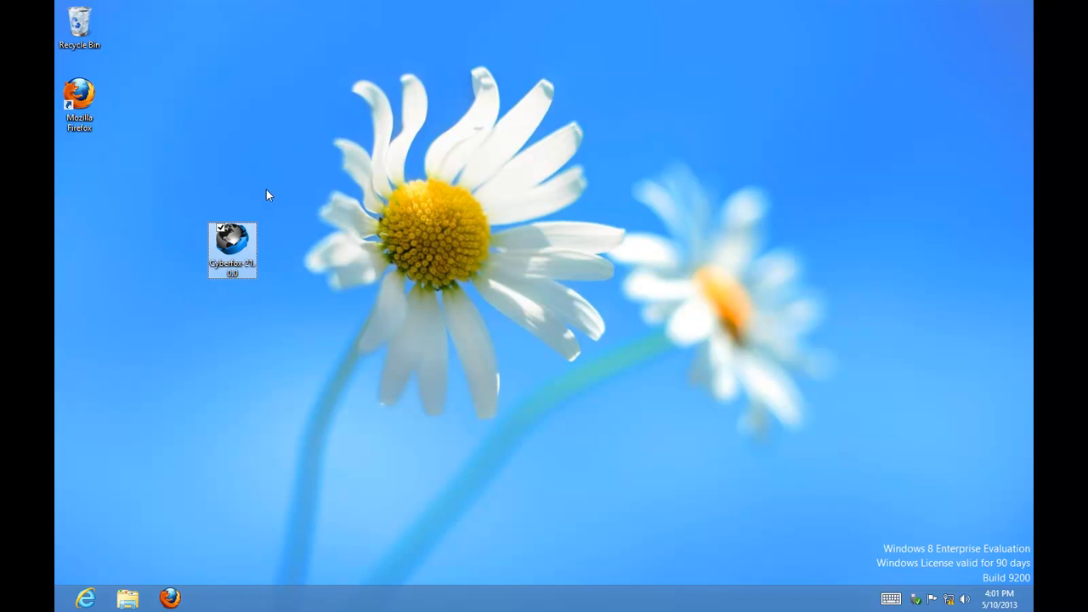
left_click(231, 249)
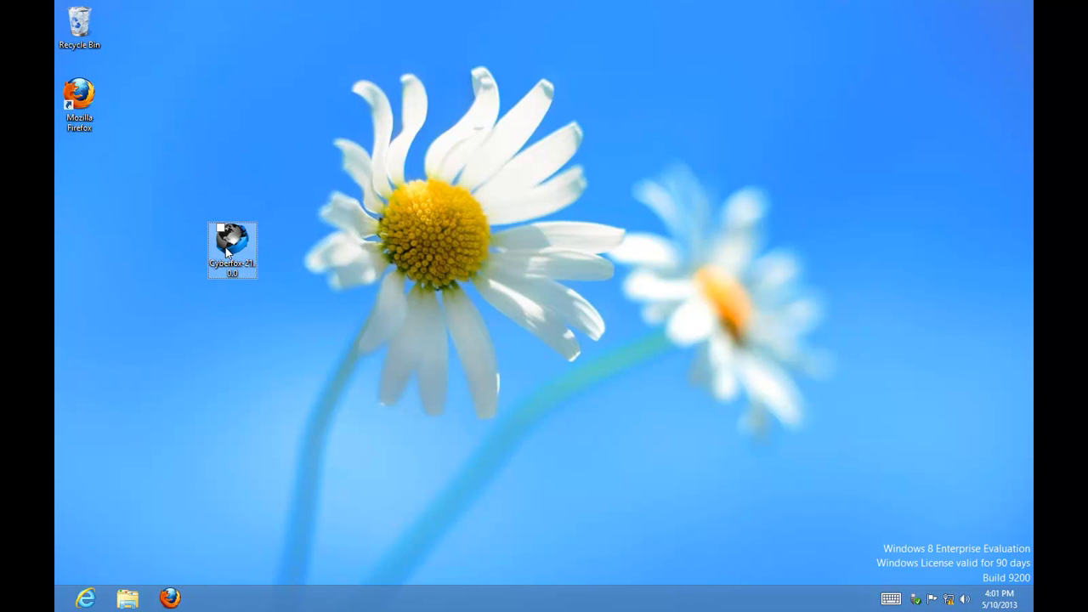
mouse_move(231, 241)
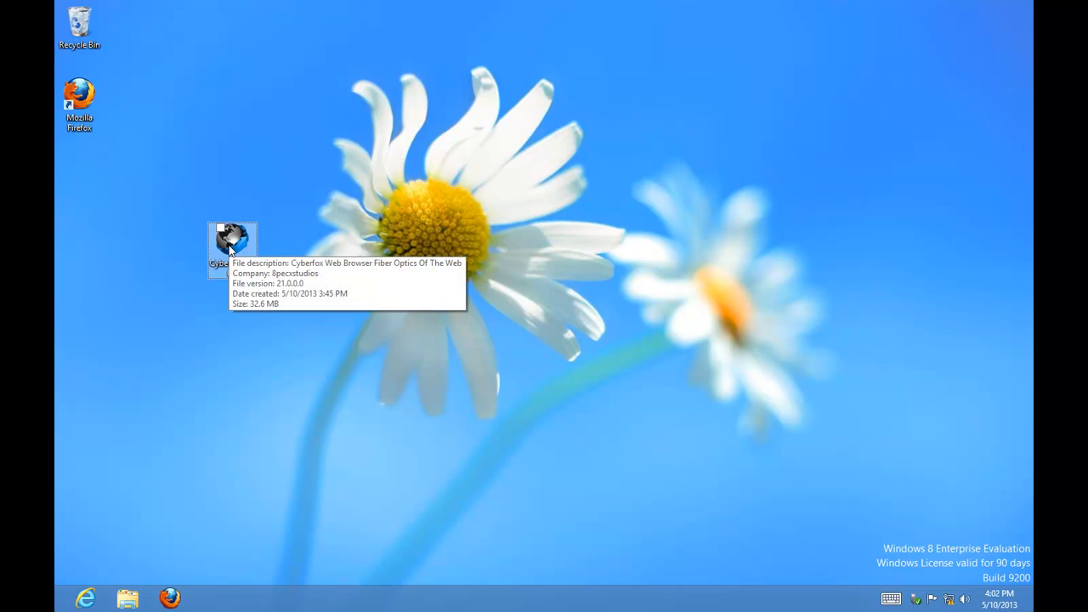
left_click(231, 238)
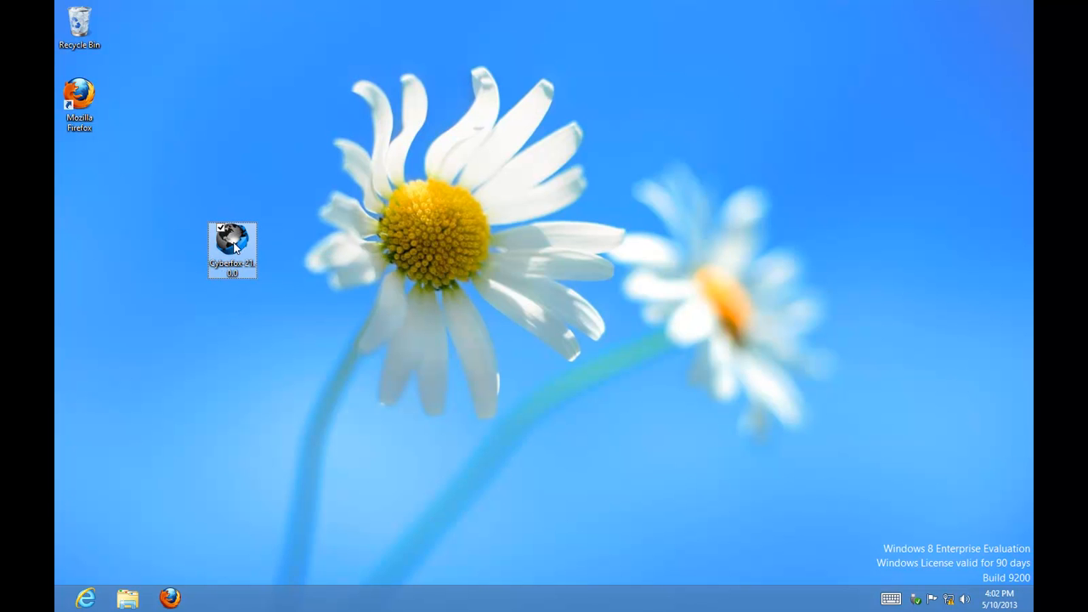
Run the Cyberfox installer as administrator and allow it in the UAC prompt.
right_click(231, 248)
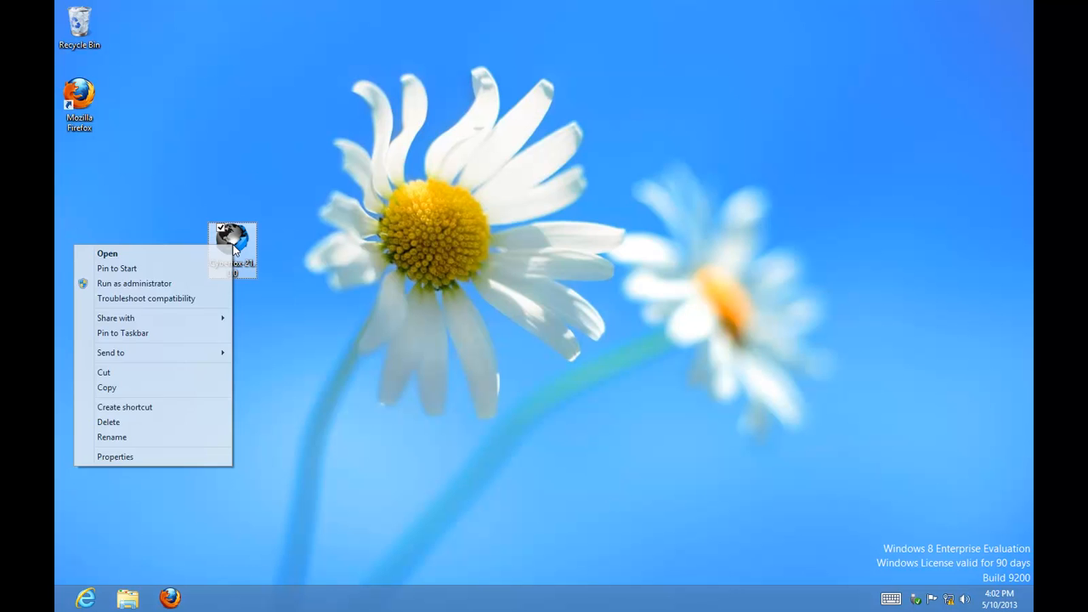
left_click(135, 282)
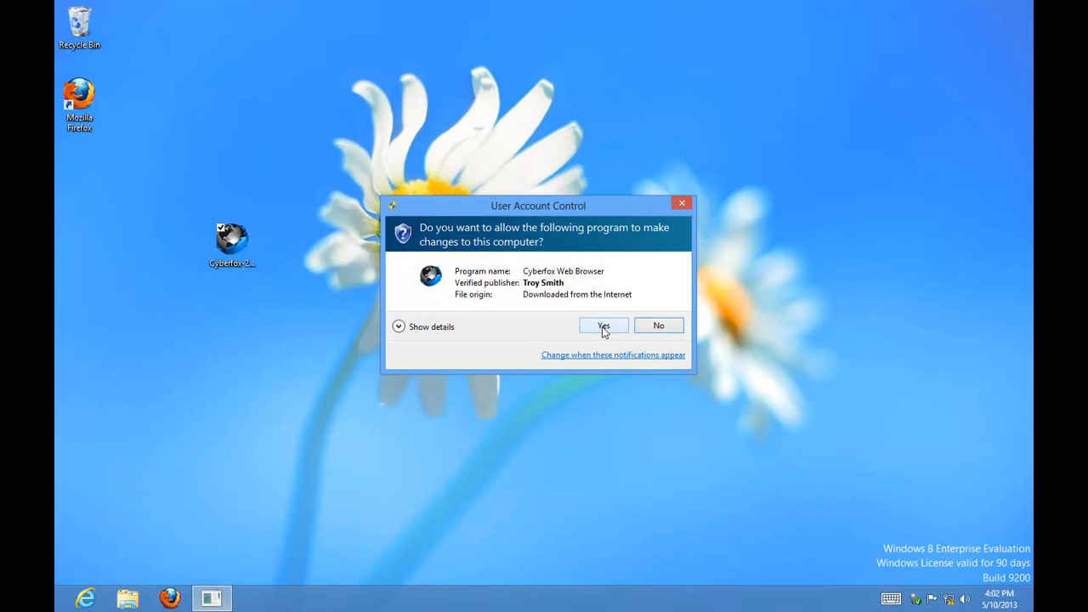
left_click(604, 326)
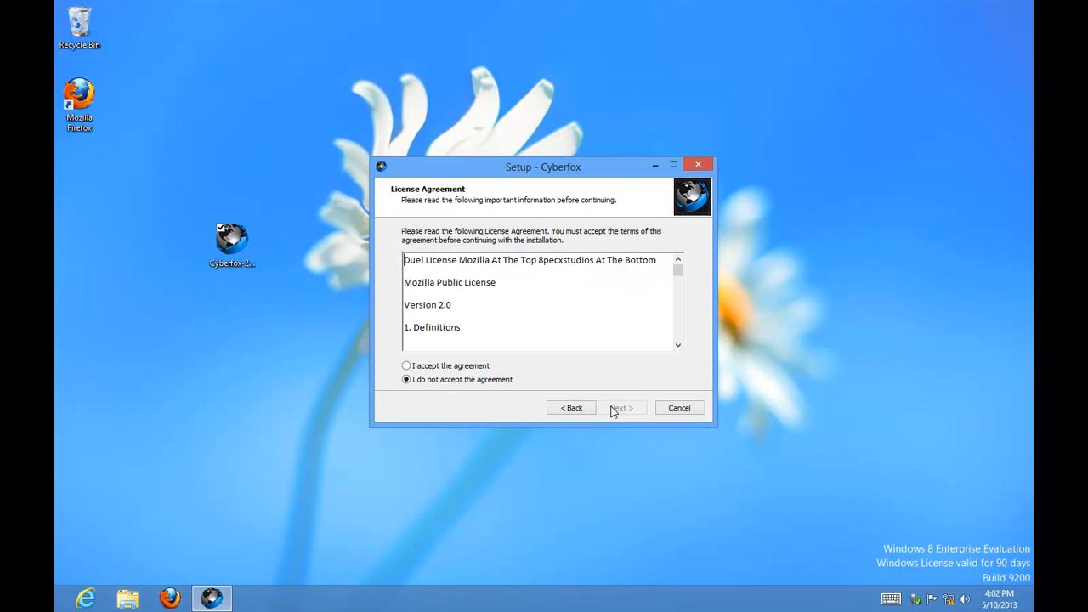
Accept the license agreement and keep the default C:\Program Files\Cyberfox install folder.
left_click(406, 365)
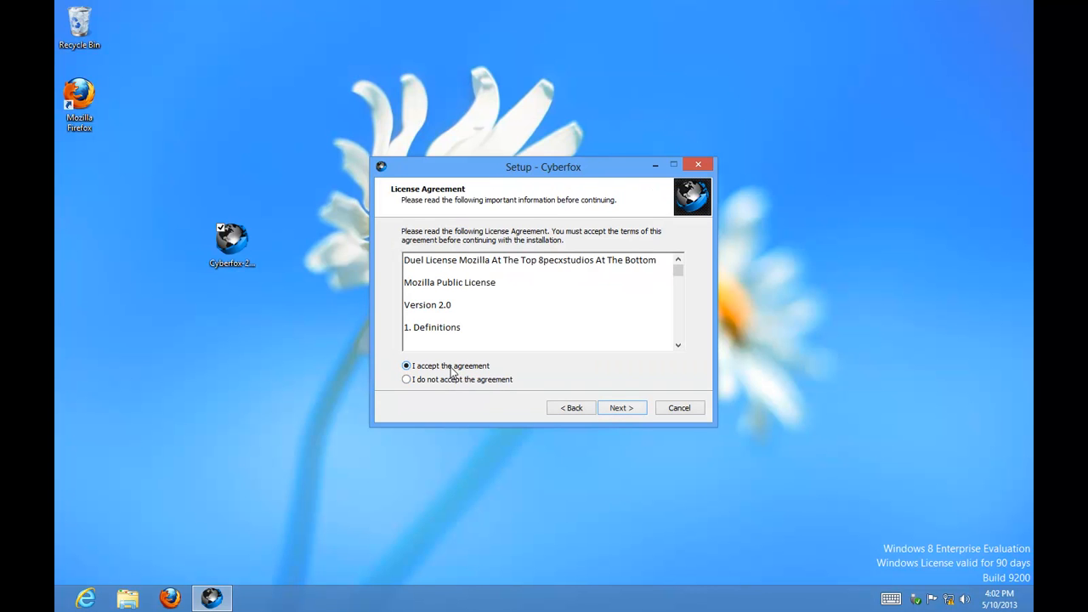
left_click(622, 408)
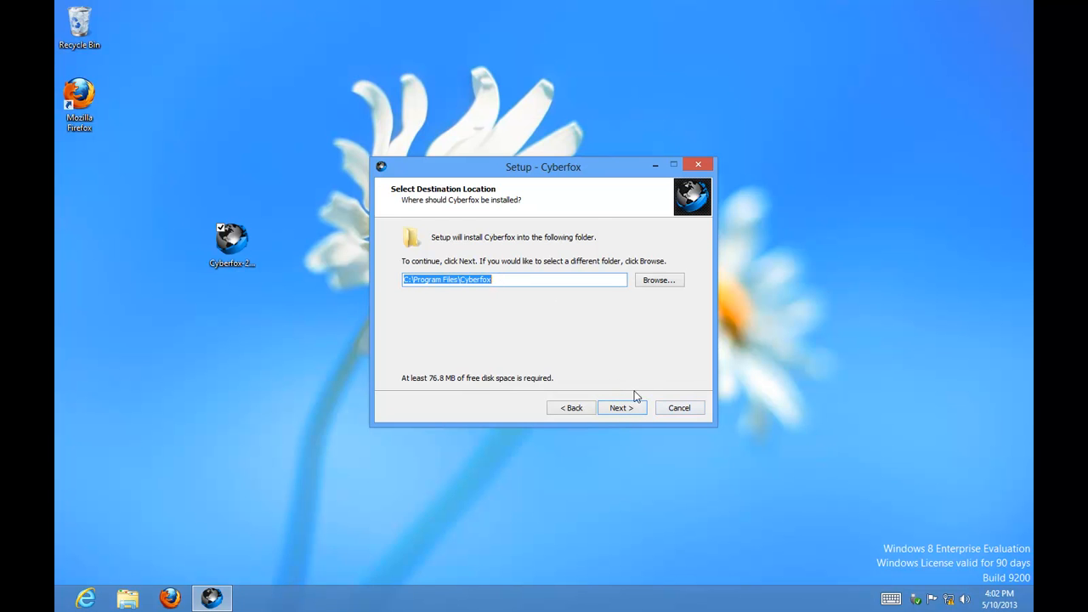
left_click(622, 408)
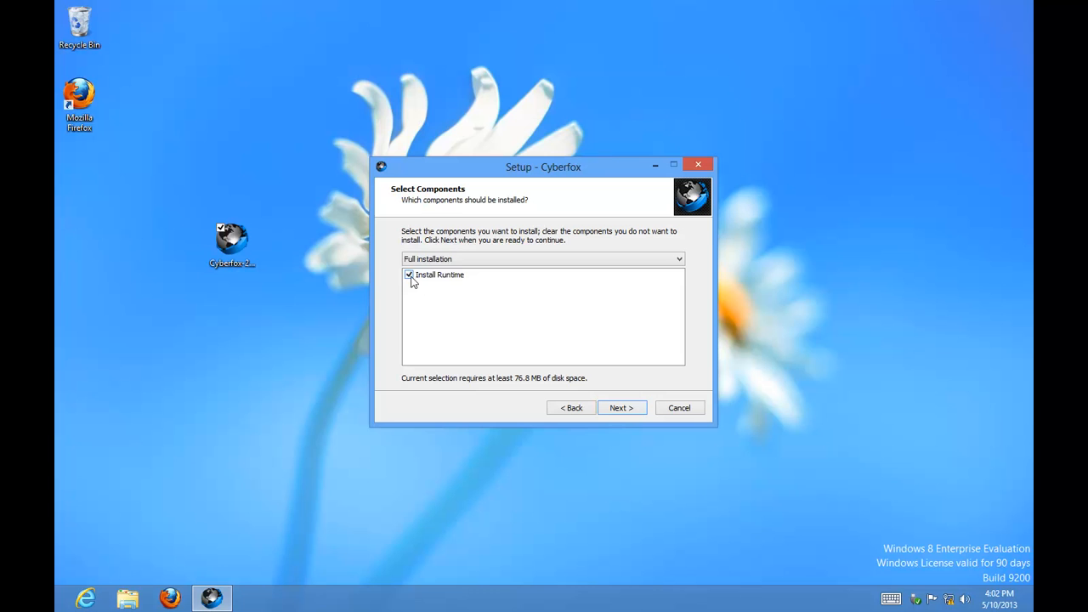
Uncheck Install Runtime for a Custom installation and keep the default Start Menu folder.
left_click(408, 276)
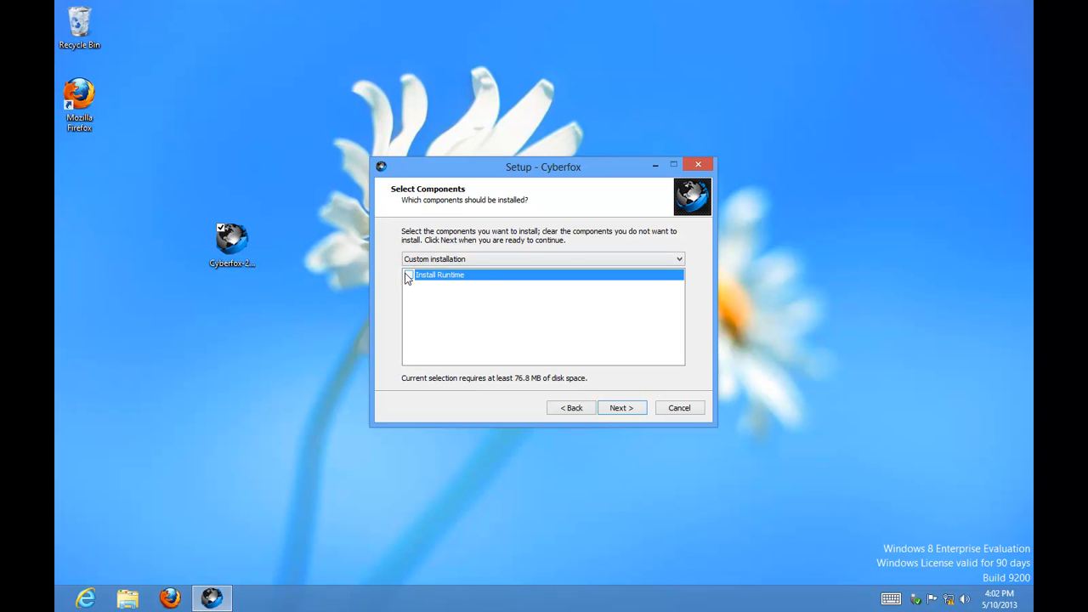
left_click(408, 275)
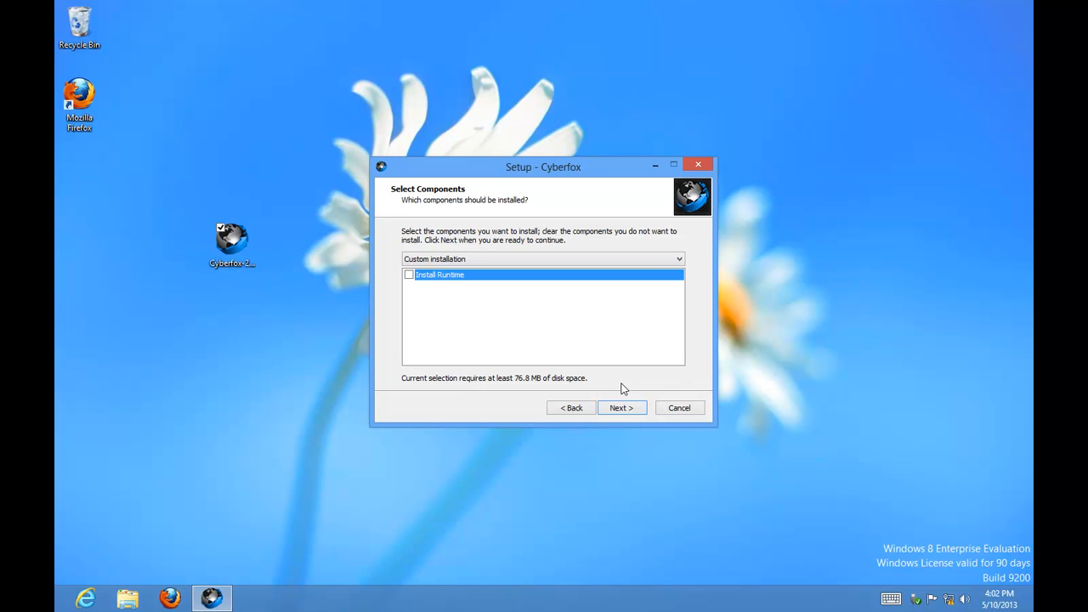
left_click(622, 408)
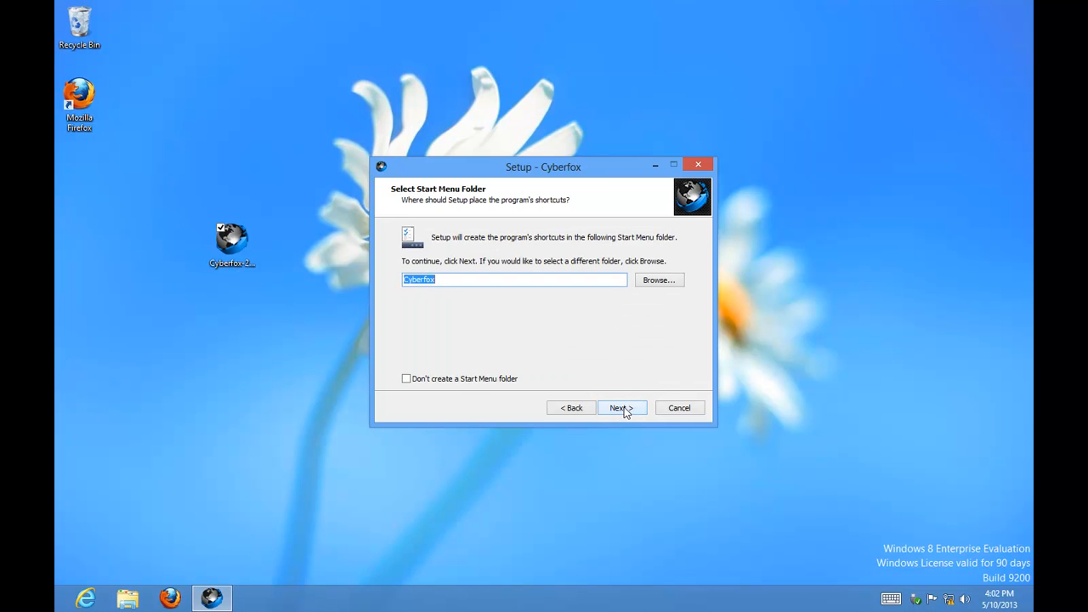
left_click(622, 408)
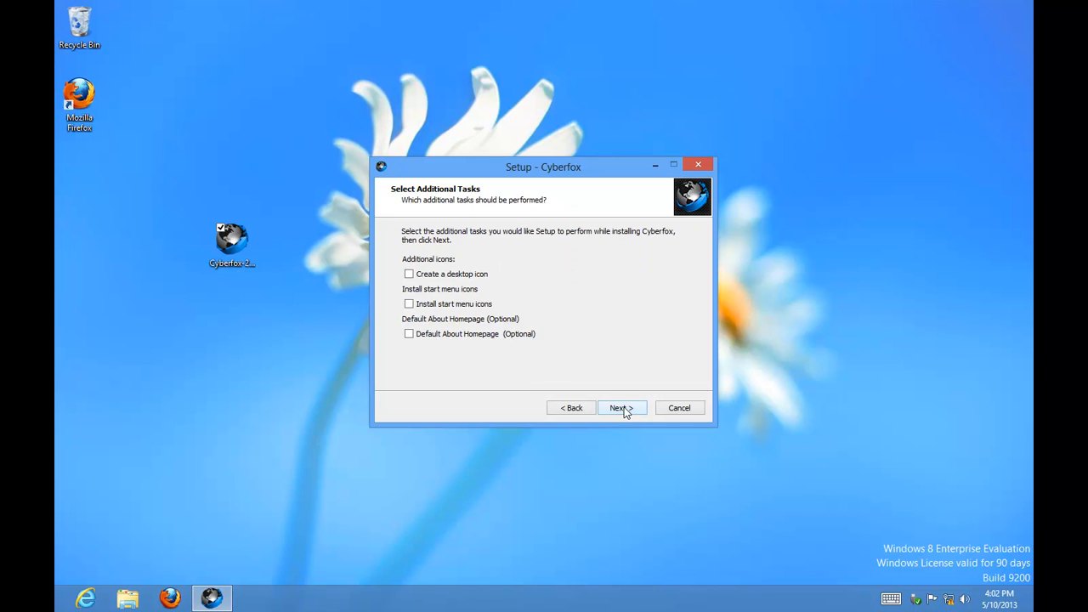
Enable 'Create a desktop icon' and 'Install start menu icons' and continue to the Ready to Install summary.
left_click(408, 274)
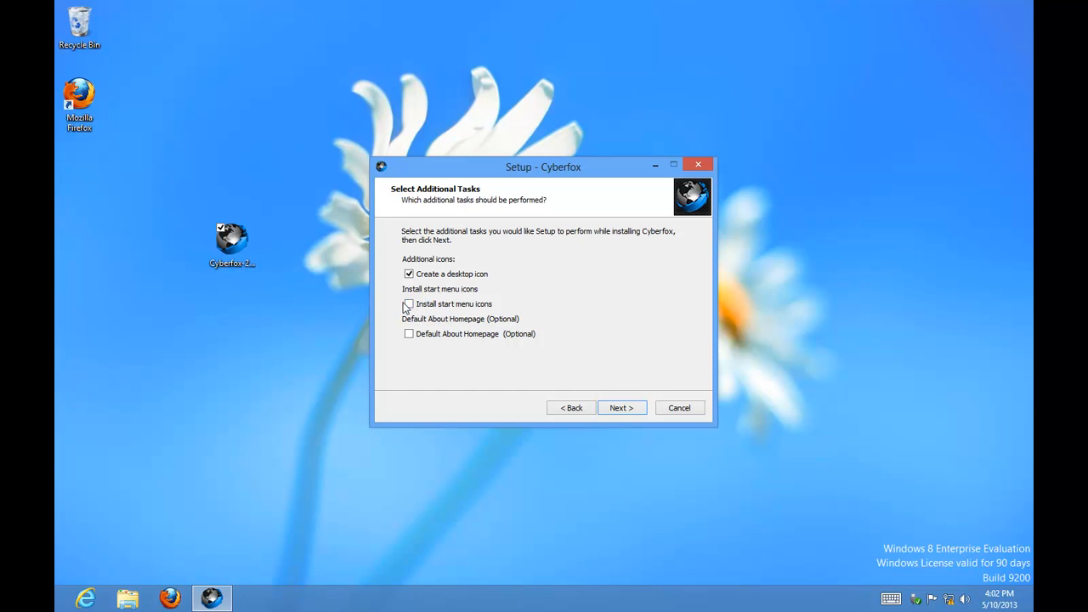
left_click(408, 305)
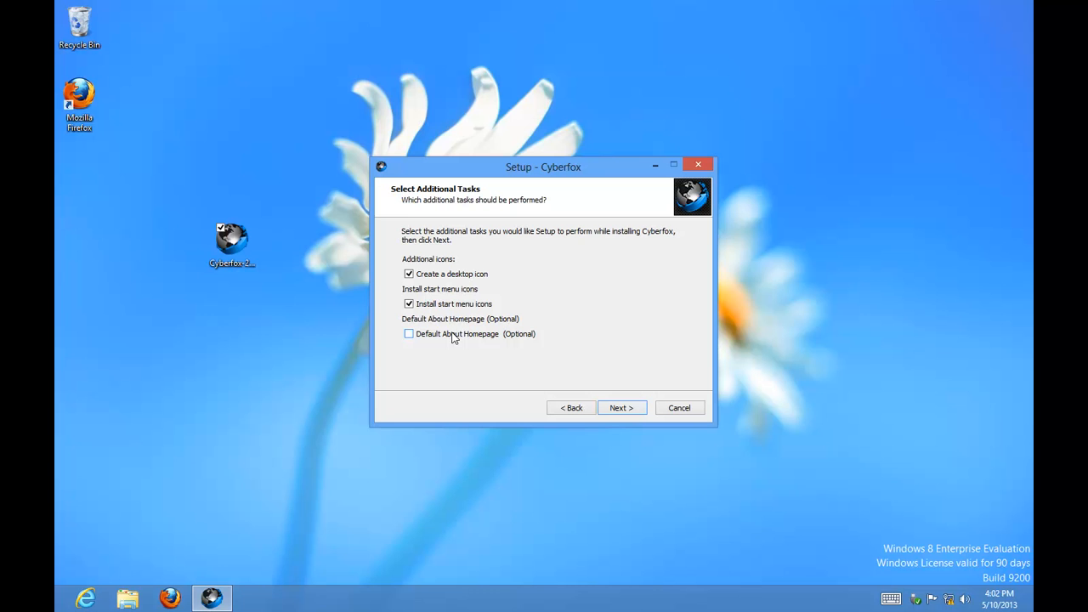
mouse_move(484, 340)
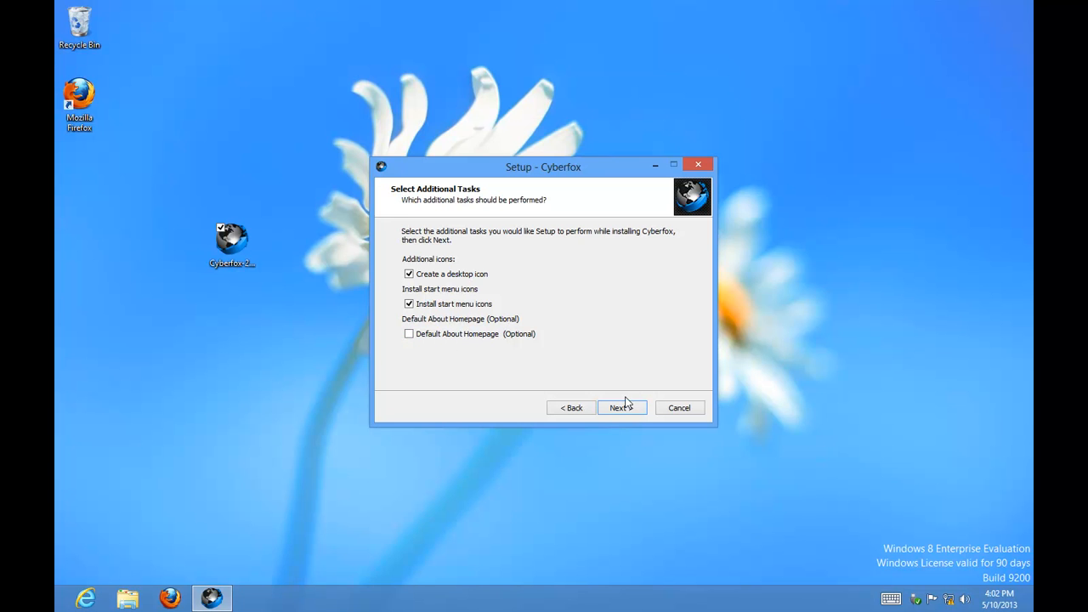
left_click(623, 408)
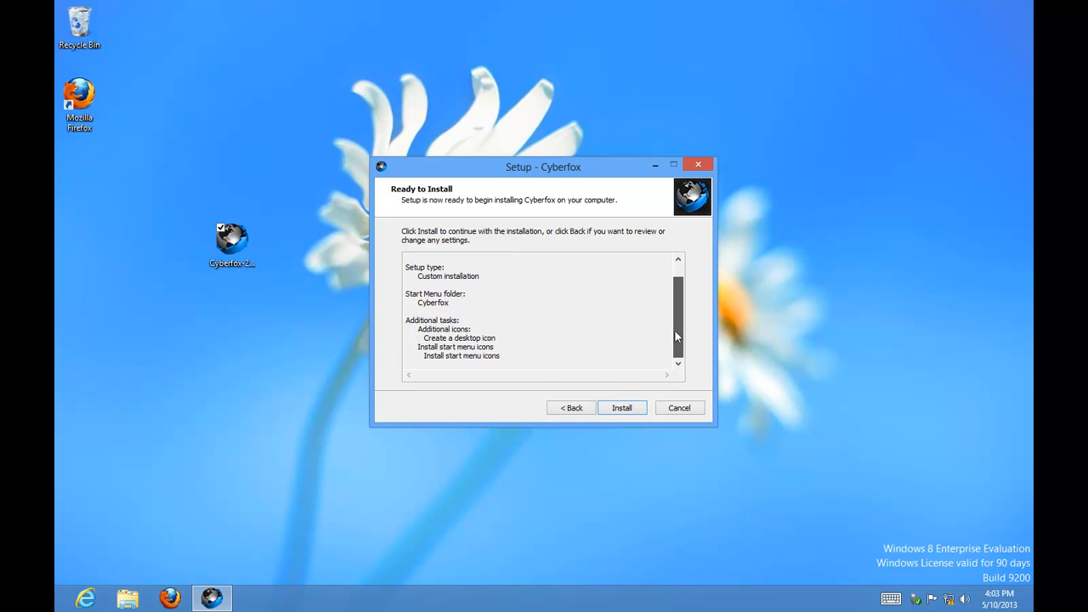
Install Cyberfox and finish with 'Set As Default Web Browser' and 'Launch Cyberfox' kept checked.
left_click(622, 408)
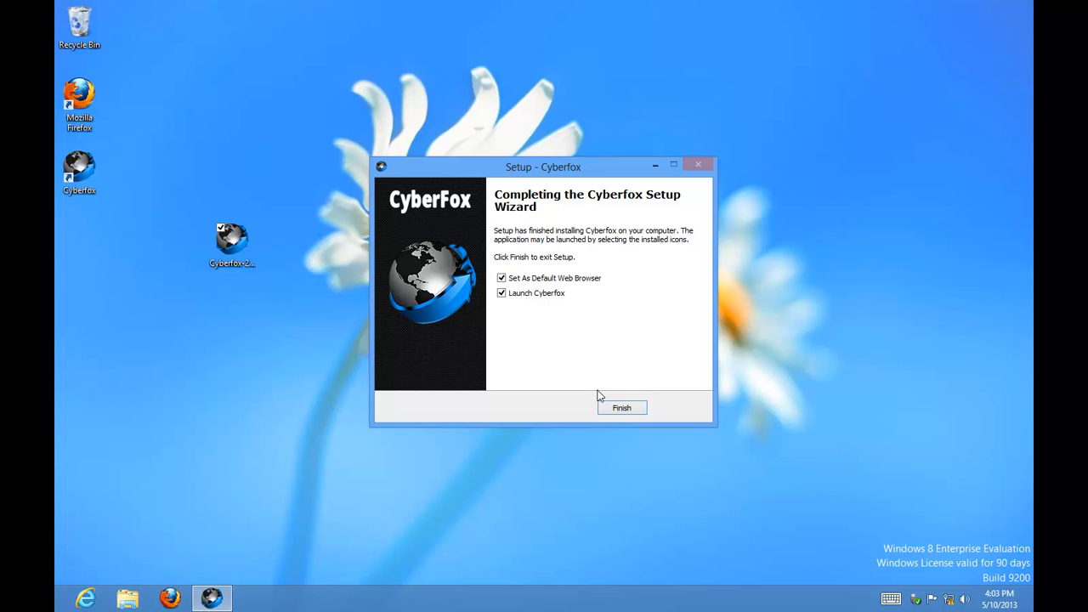
left_click(622, 408)
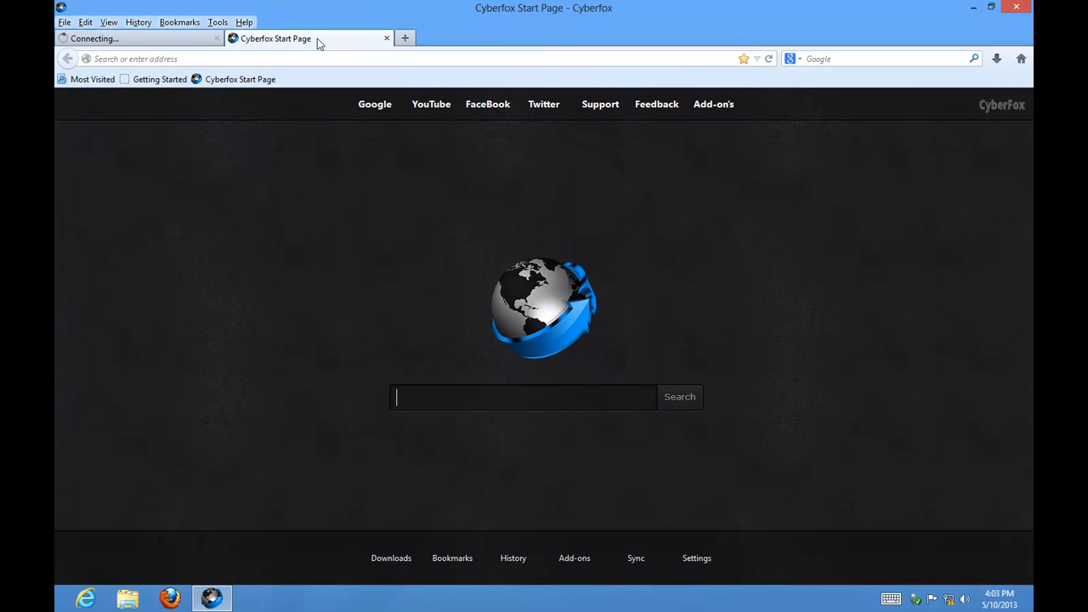
Check default browser status under Options > Advanced > General, then switch to the 'Problem loading page' tab.
left_click(218, 23)
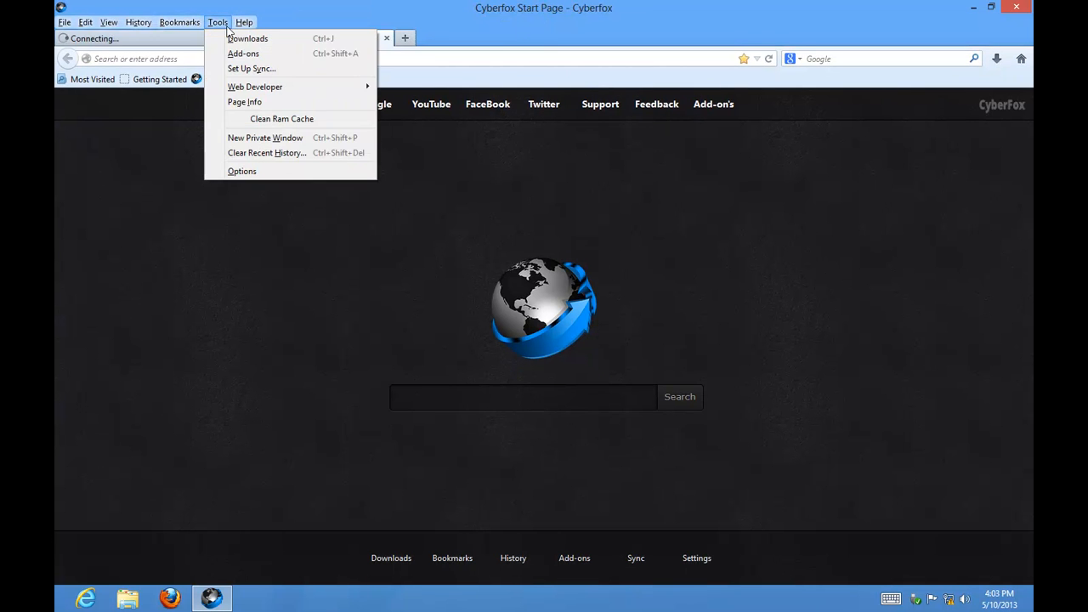
left_click(242, 170)
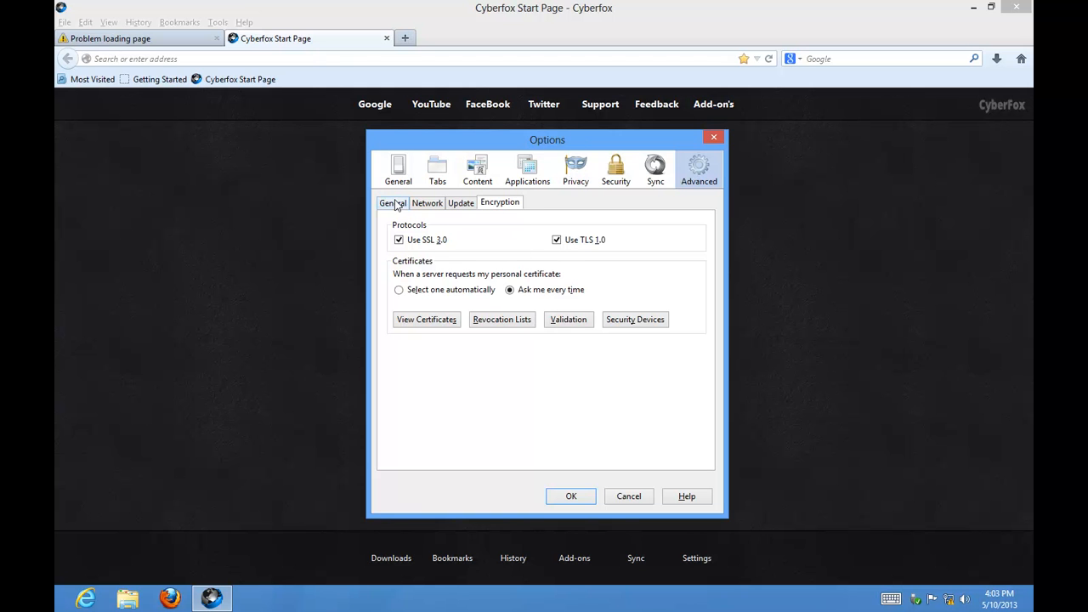
left_click(393, 202)
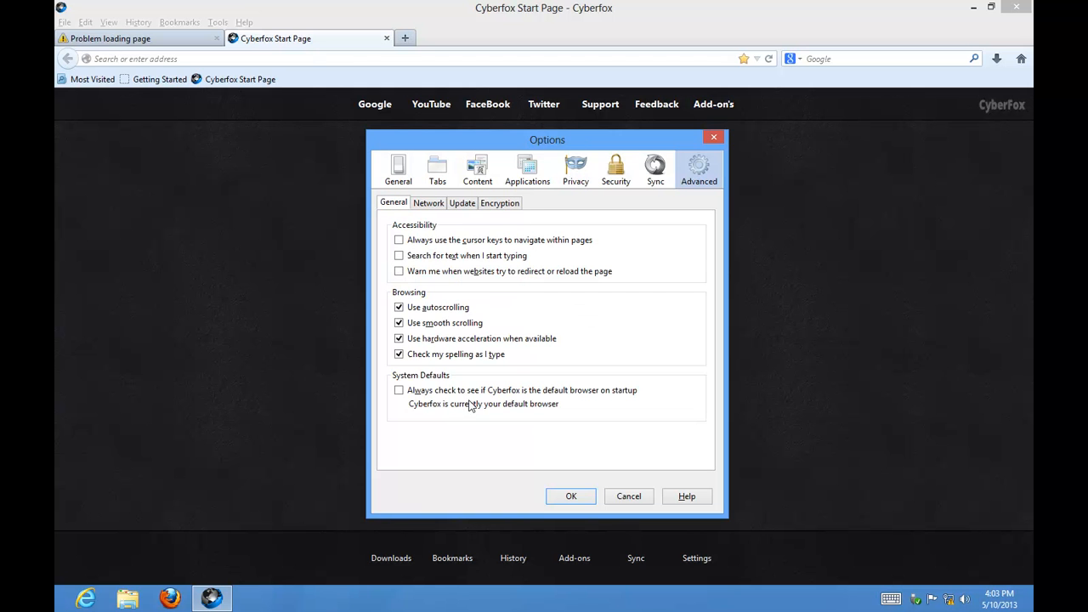
mouse_move(435, 415)
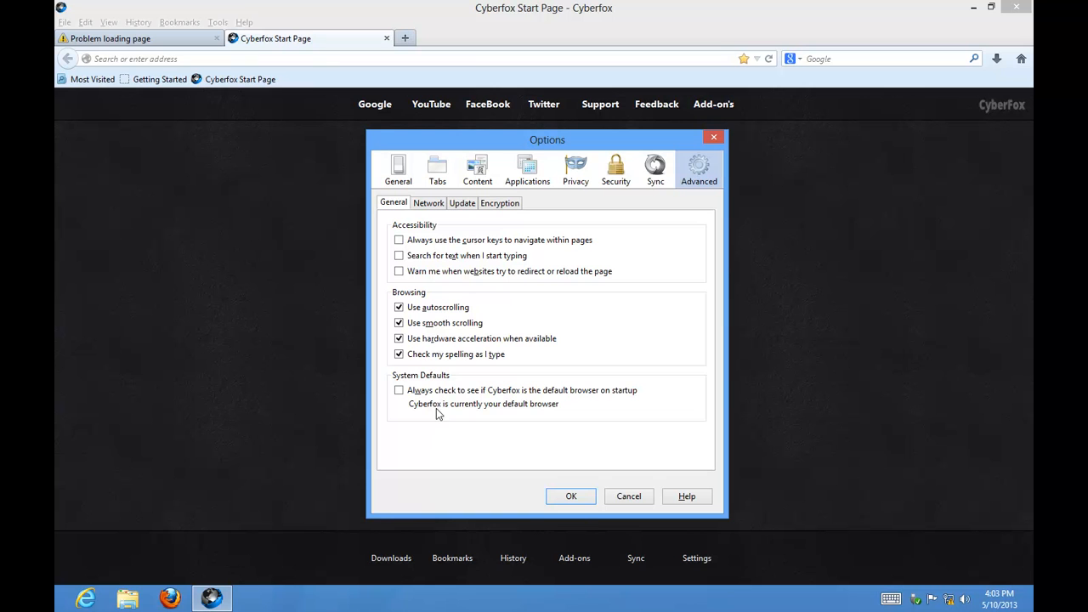
mouse_move(700, 327)
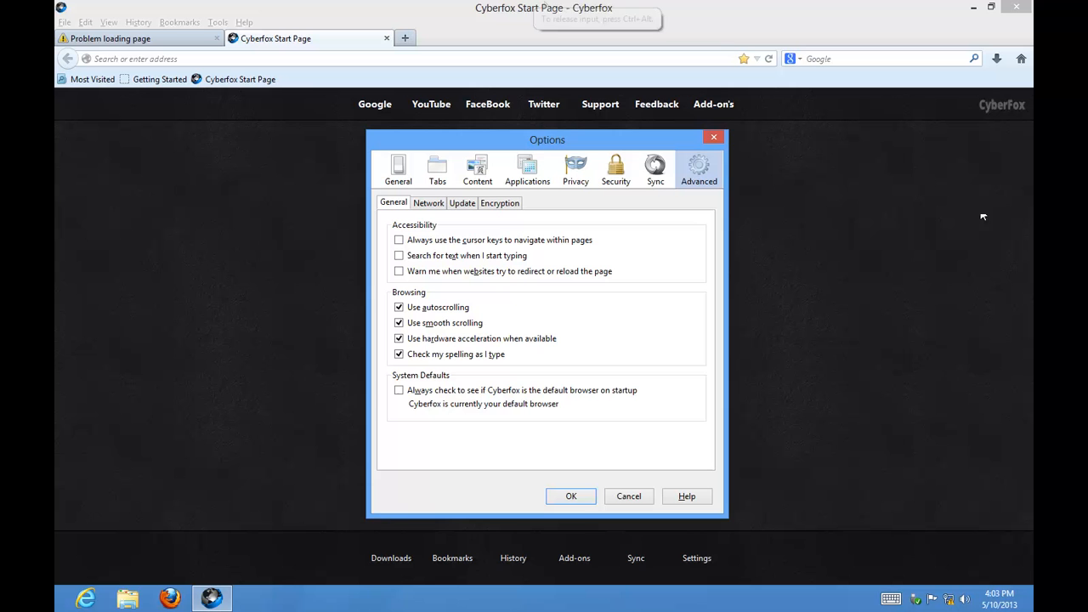
mouse_move(284, 150)
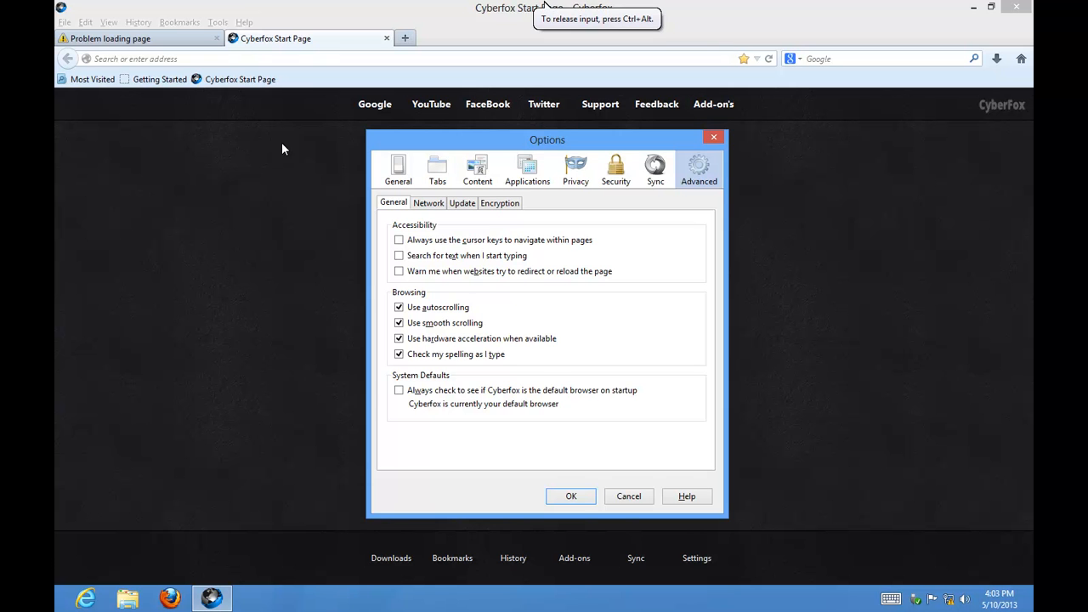
mouse_move(557, 514)
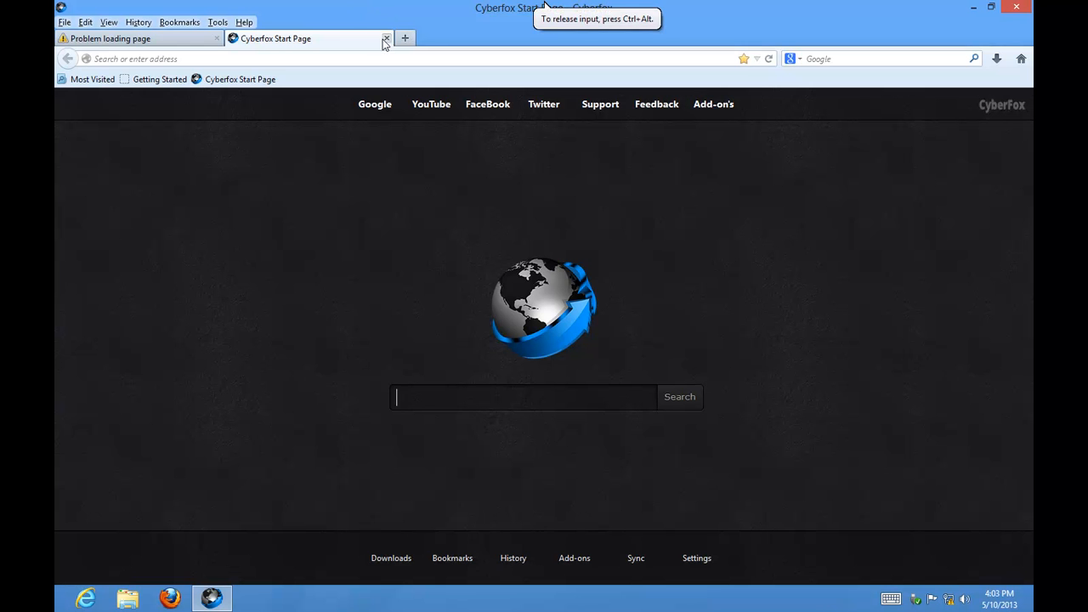
mouse_move(245, 35)
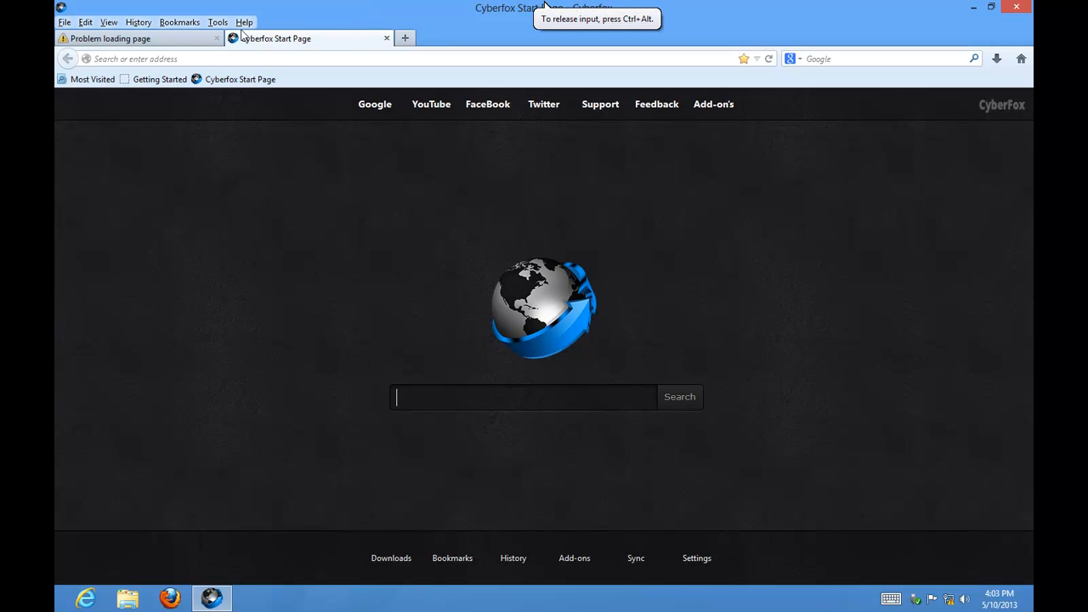
left_click(136, 38)
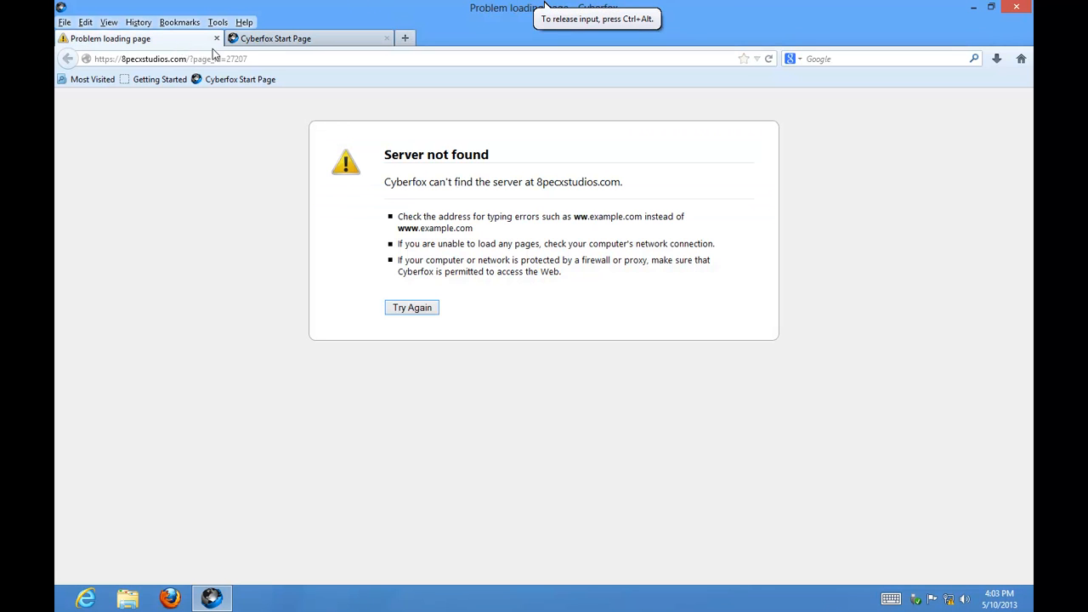